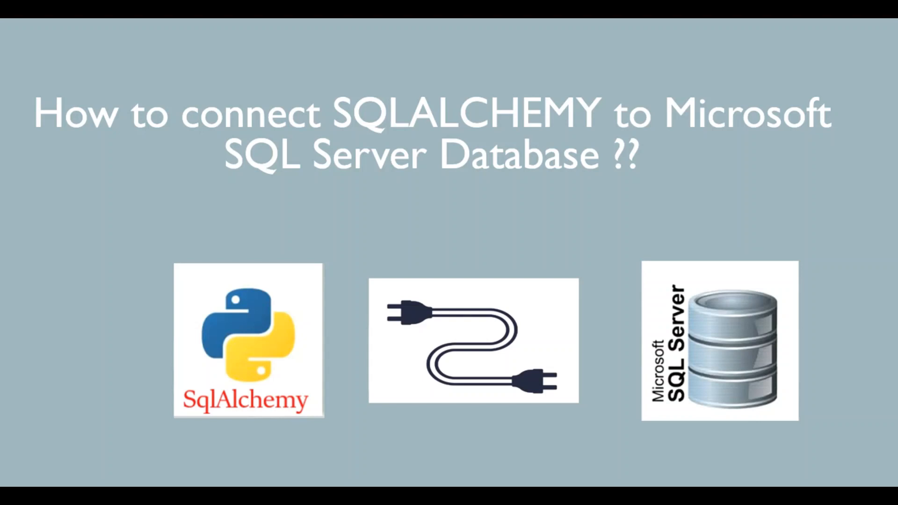
mouse_move(815, 425)
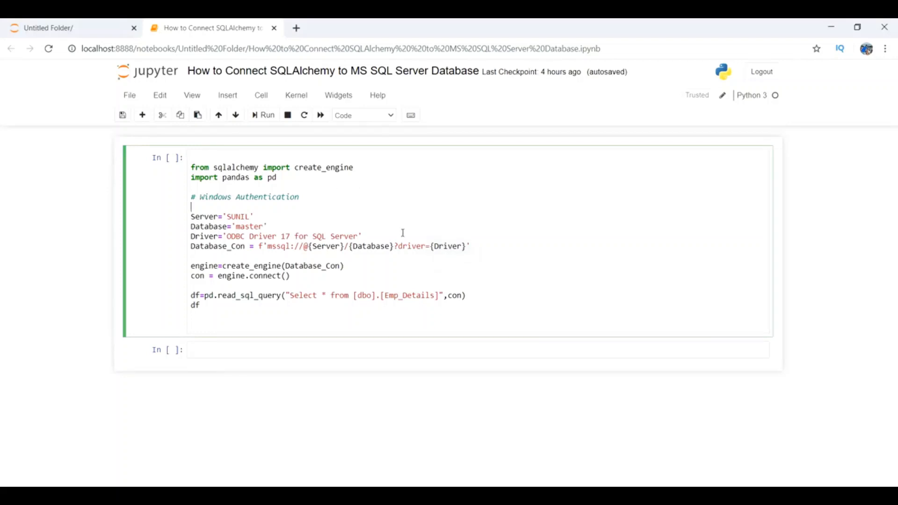
mouse_move(389, 227)
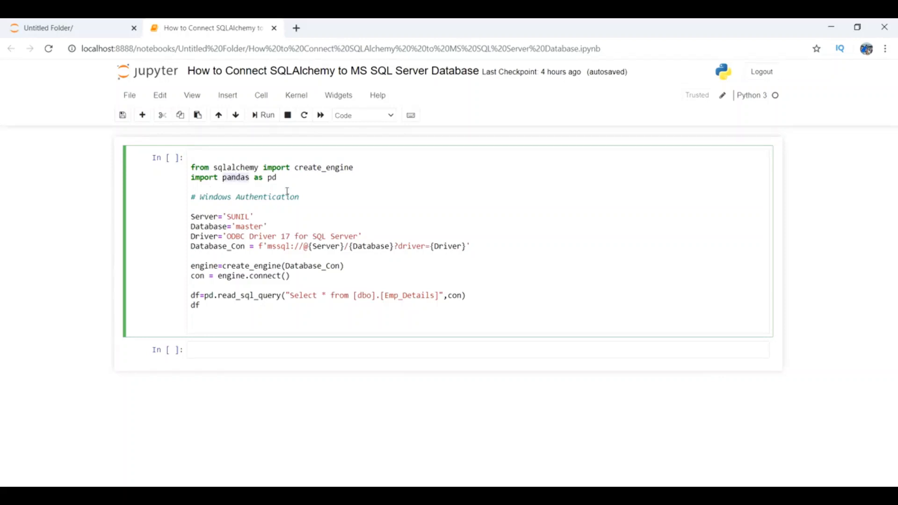
mouse_move(345, 209)
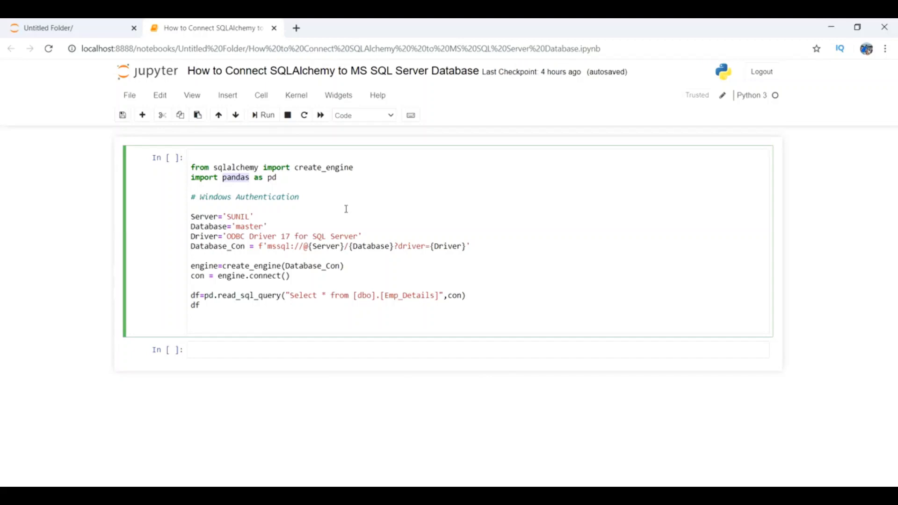
mouse_move(258, 215)
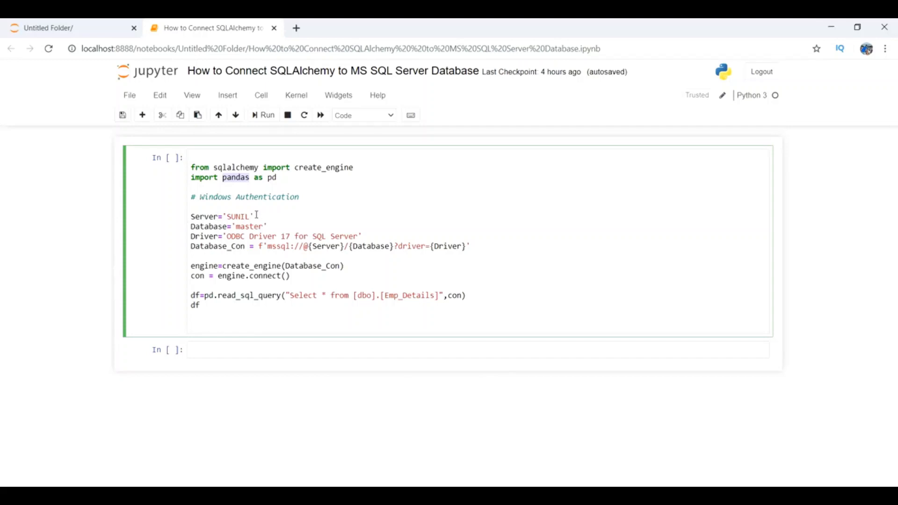
mouse_move(253, 209)
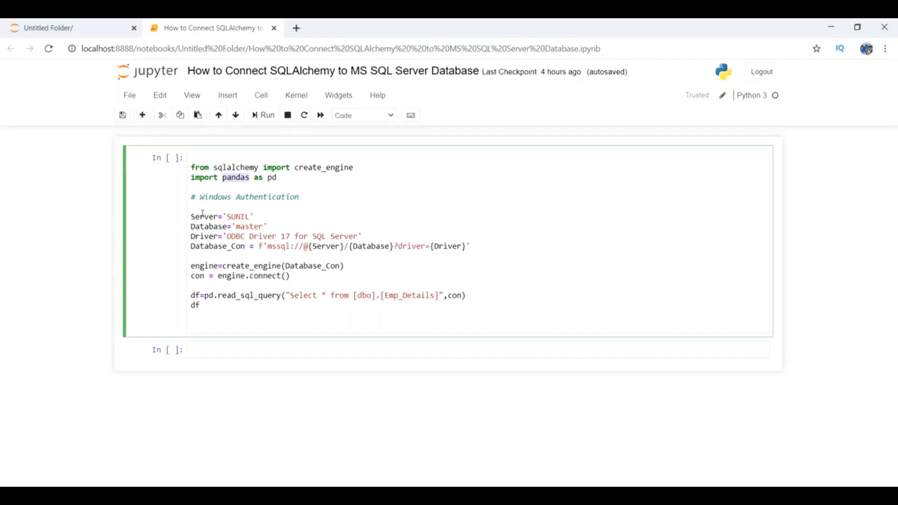
Step: Check the server name SUNIL in the Connect dialog, cancel, and expand master under System Databases
double_click(204, 217)
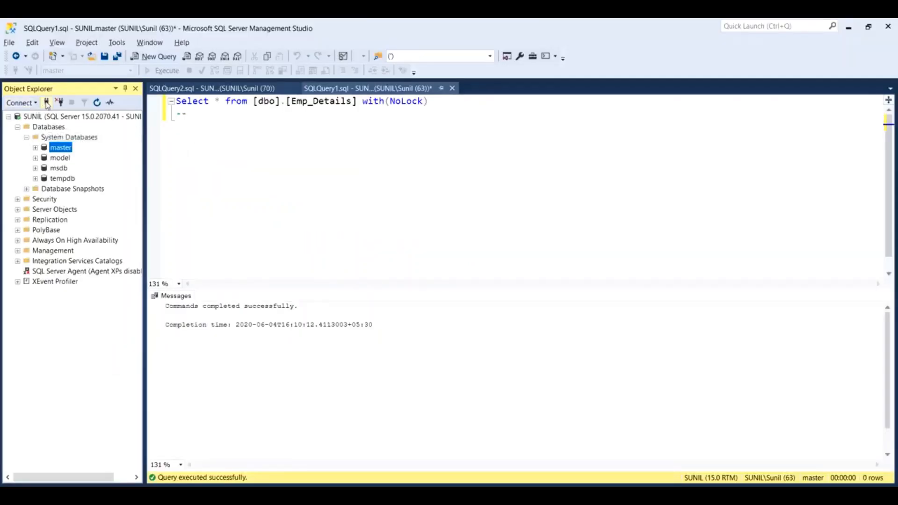
click(20, 102)
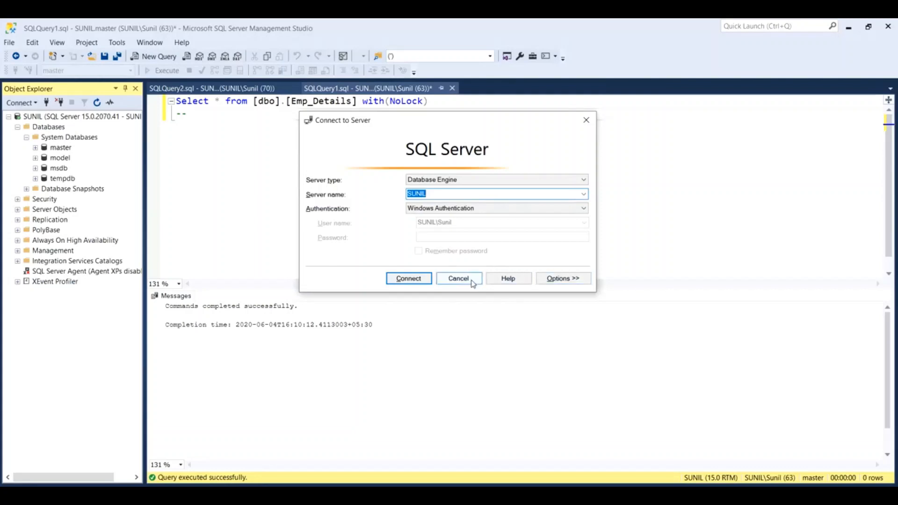
click(458, 278)
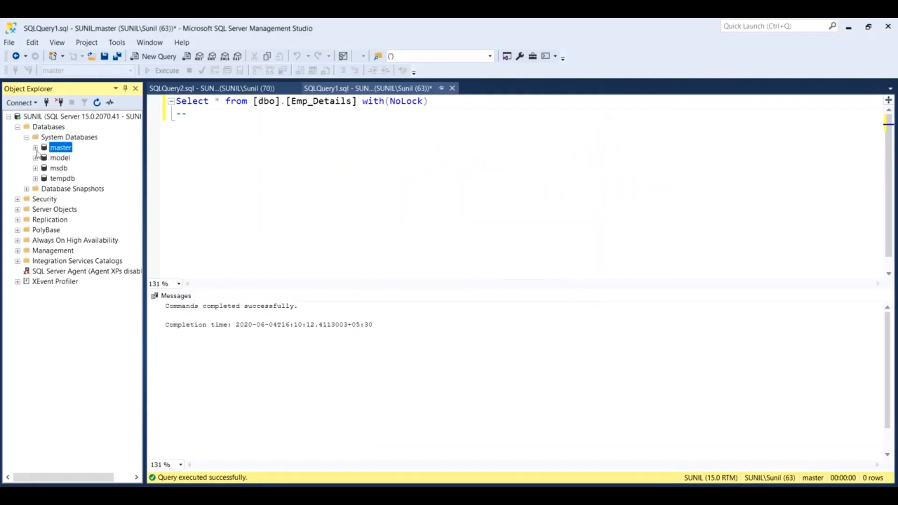
click(36, 148)
text(odbc)
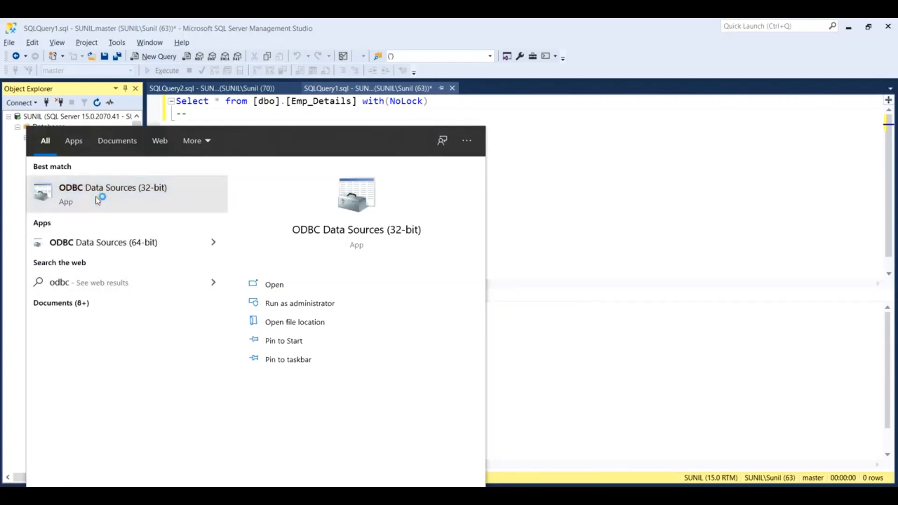
Step: Open ODBC Data Sources (32-bit) and view the Drivers list showing ODBC Driver 17 for SQL Server
click(112, 192)
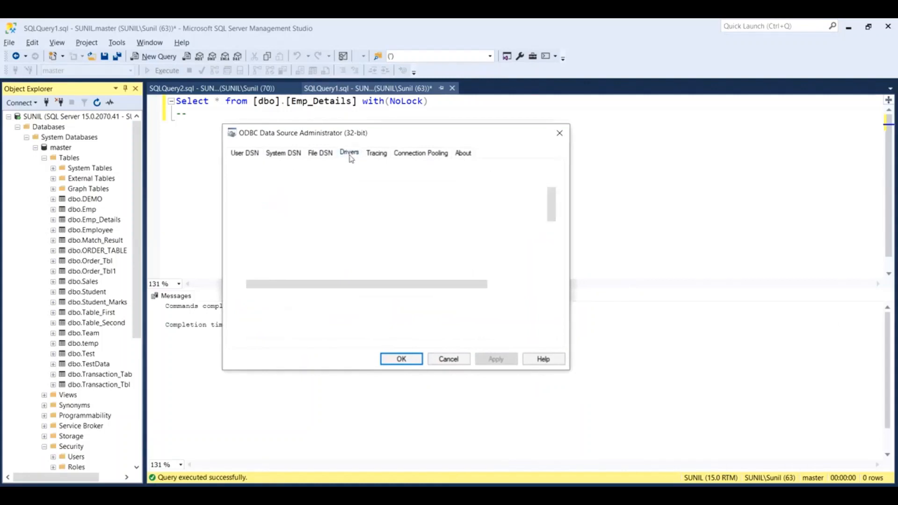
click(349, 153)
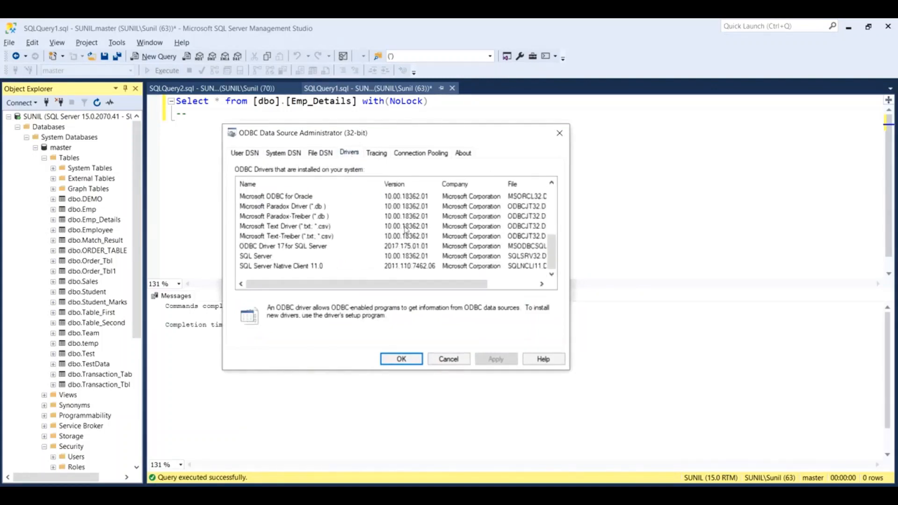
mouse_move(298, 250)
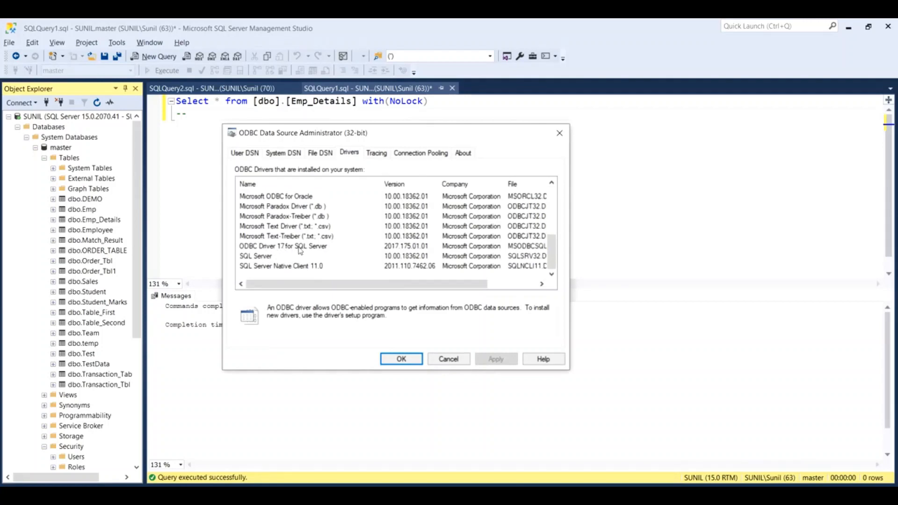
mouse_move(290, 252)
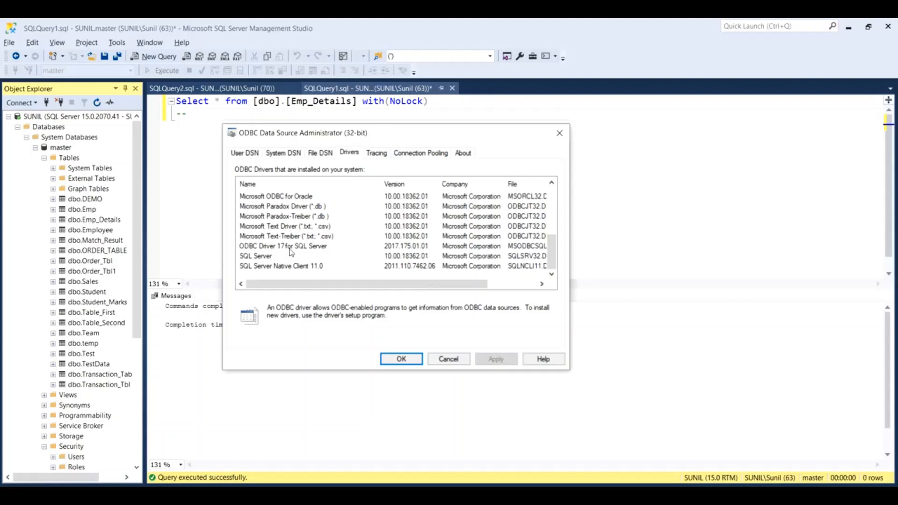
mouse_move(311, 252)
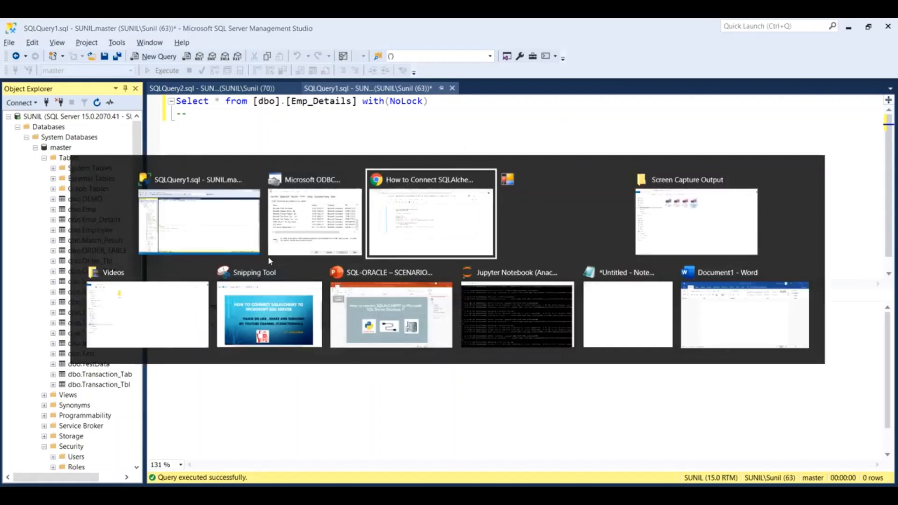
Step: Switch to the notebook and review the connection string's ODBC Driver 17 for SQL Server value
click(430, 215)
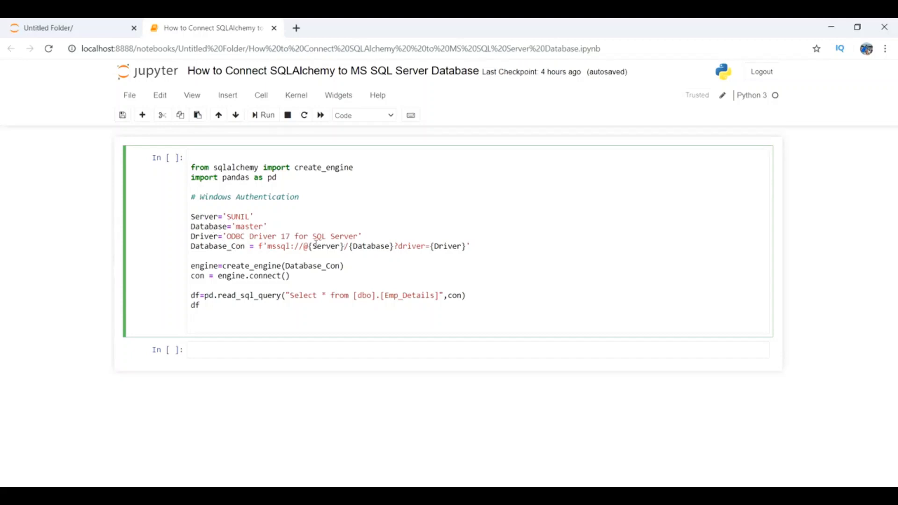
double_click(325, 247)
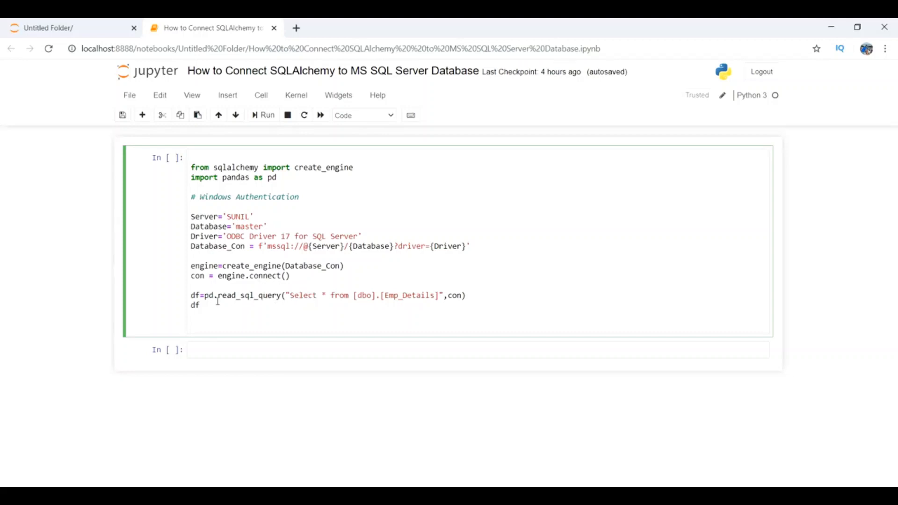
mouse_move(187, 297)
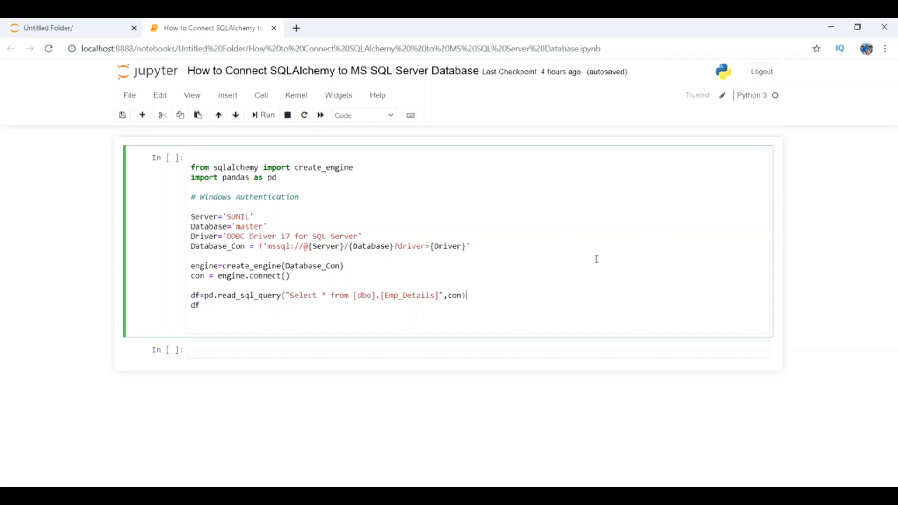
mouse_move(594, 260)
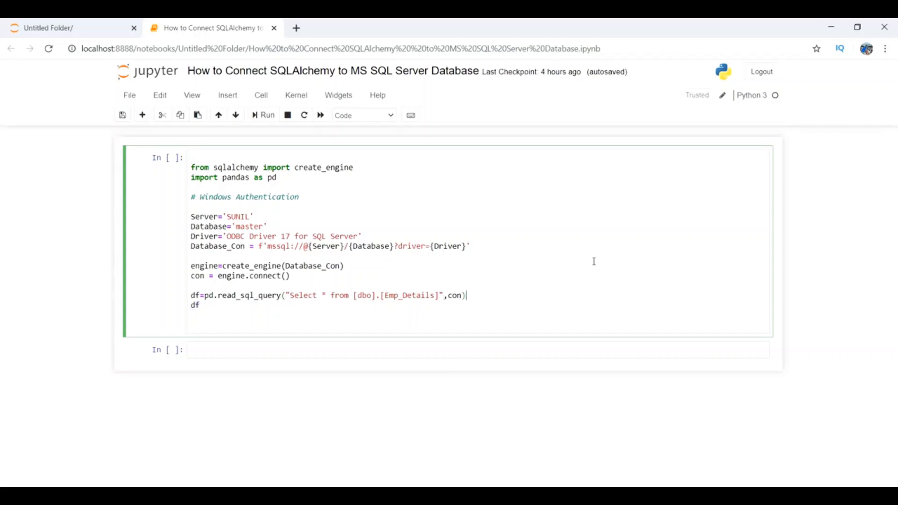
Step: Execute the connection cell and scroll down to view the Emp_Details DataFrame output
click(262, 115)
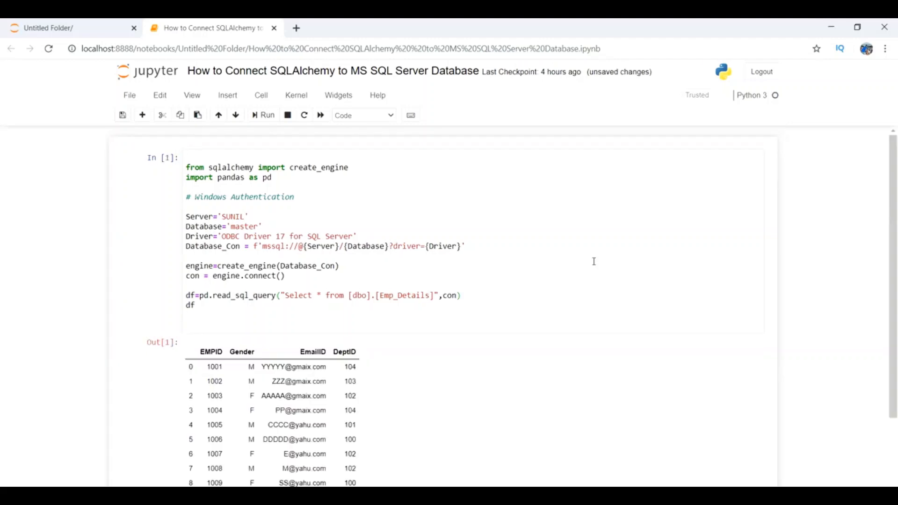
scroll(down, 3)
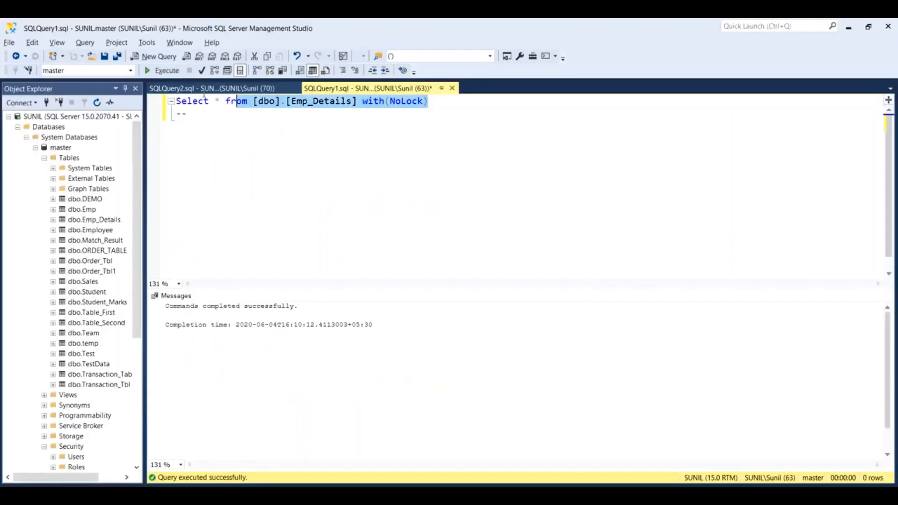
Step: Execute the Emp_Details select query in SSMS to show its nine rows in the Results grid
click(167, 70)
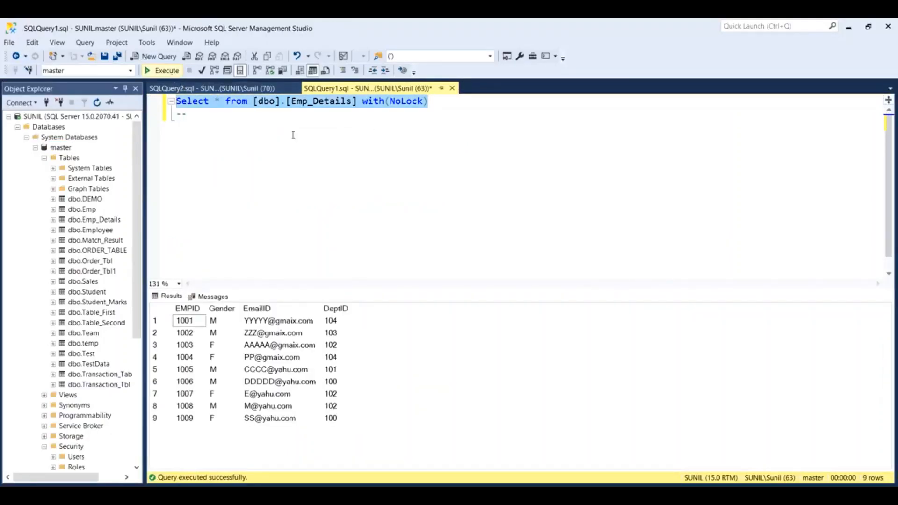